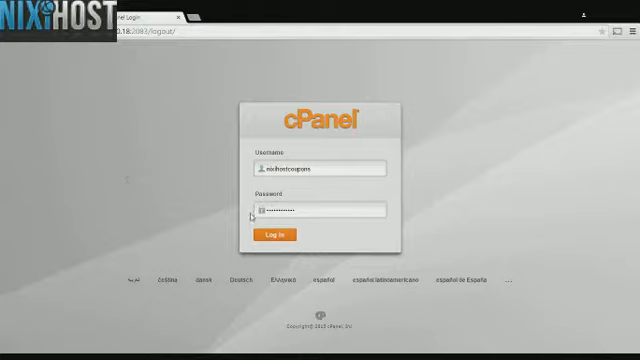
- Submit the cPanel login form with the prefilled username and password
{"action": "left_click", "coordinate": [268, 234]}
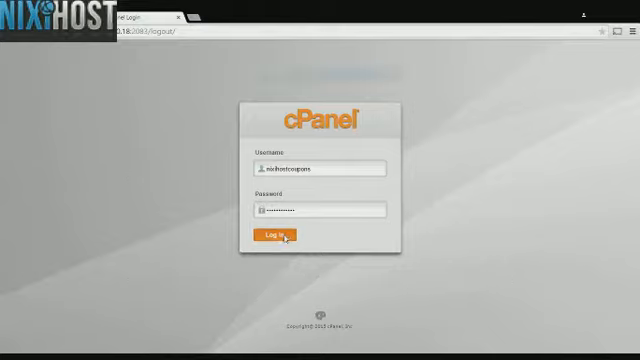
- Launch Softaculous Apps Installer from cPanel's Software section and expand Forums
{"action": "left_click", "coordinate": [270, 238]}
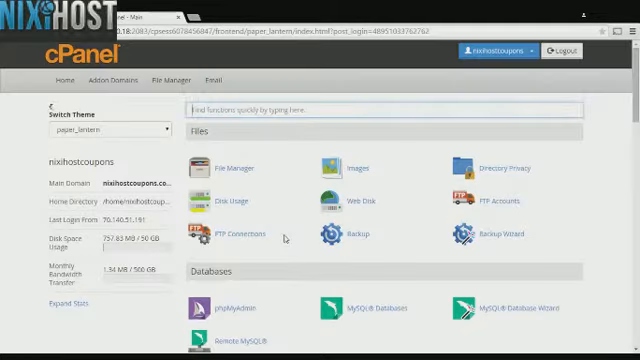
{"action": "scroll", "scroll_direction": "down", "scroll_amount": 3}
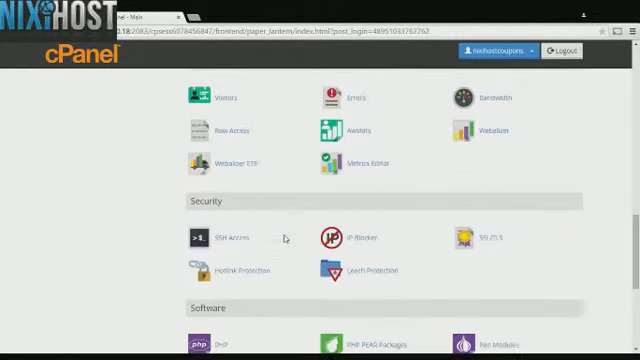
{"action": "scroll", "scroll_direction": "down", "scroll_amount": 3}
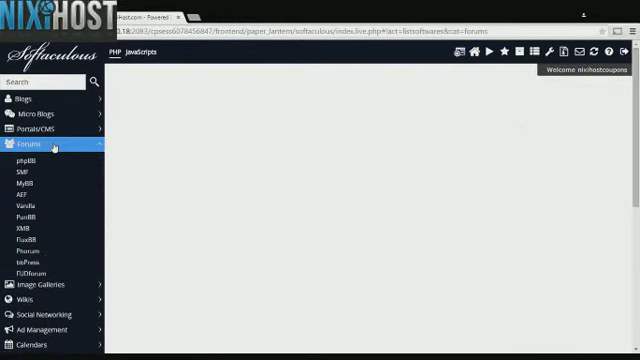
- Pick phpBB from the Forums list to view its version 3.1.3 details
{"action": "left_click", "coordinate": [36, 147]}
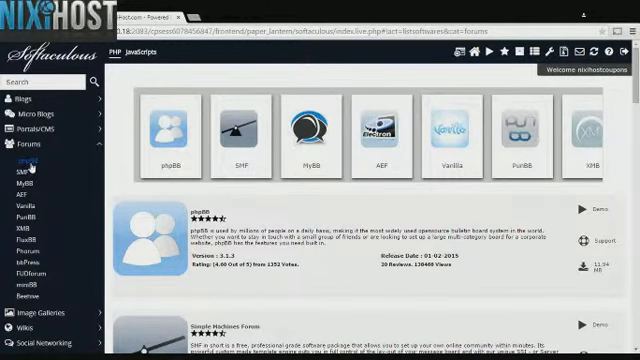
{"action": "left_click", "coordinate": [168, 130]}
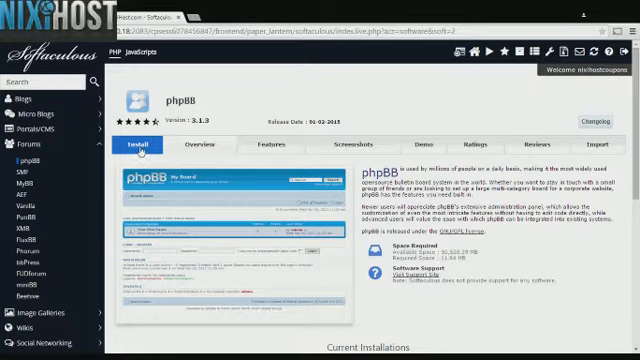
- Start a phpBB install with the directory set to 'phpbb'
{"action": "left_click", "coordinate": [137, 145]}
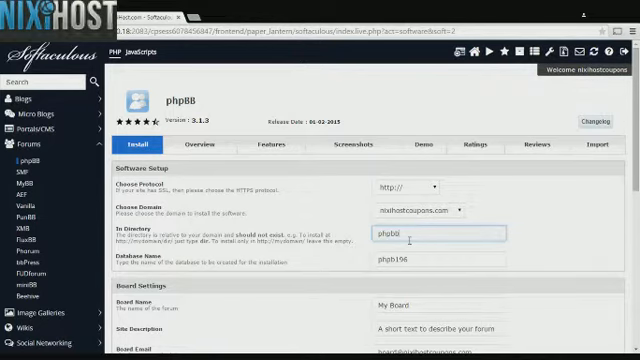
{"action": "scroll", "scroll_direction": "down", "scroll_amount": 3}
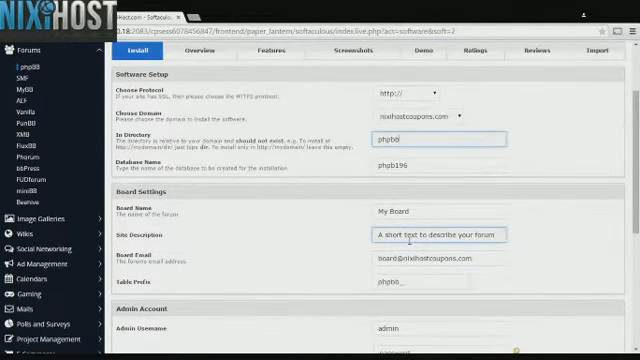
{"action": "left_click", "coordinate": [430, 211]}
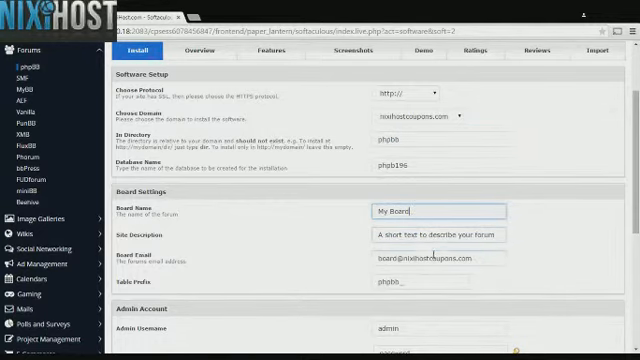
{"action": "left_click", "coordinate": [450, 263]}
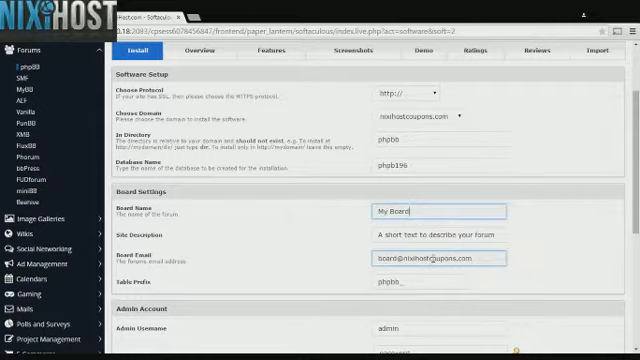
{"action": "scroll", "scroll_direction": "down", "scroll_amount": 3}
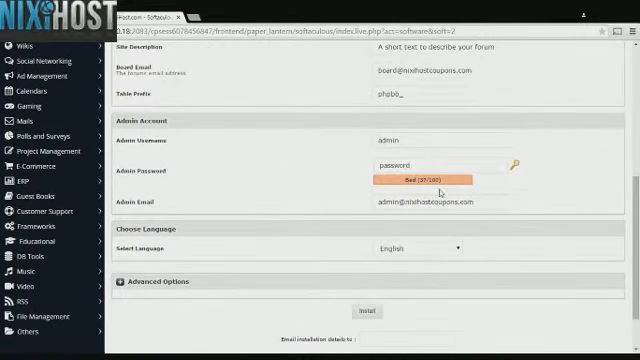
- Check the admin username and expand Advanced Options
{"action": "left_click", "coordinate": [432, 139]}
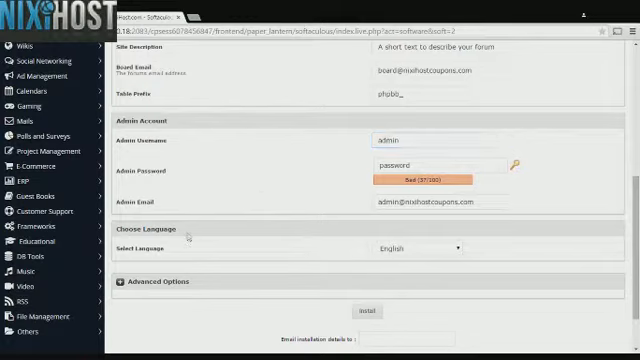
{"action": "left_click", "coordinate": [137, 281]}
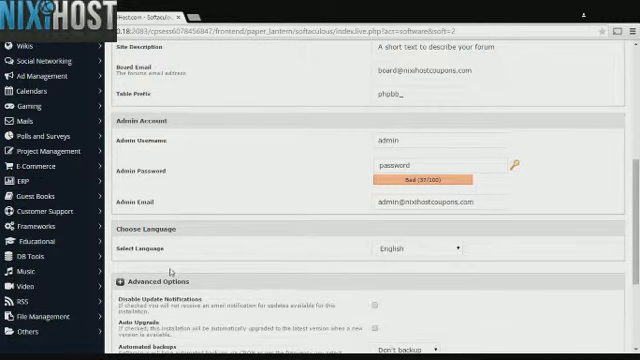
- Set automated backups to once a day and submit the phpBB install
{"action": "scroll", "scroll_direction": "down", "scroll_amount": 3}
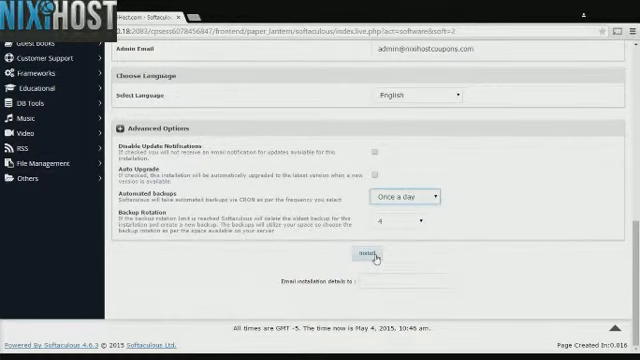
{"action": "left_click", "coordinate": [362, 256]}
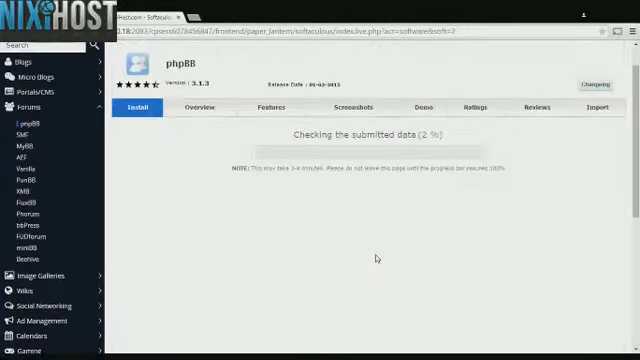